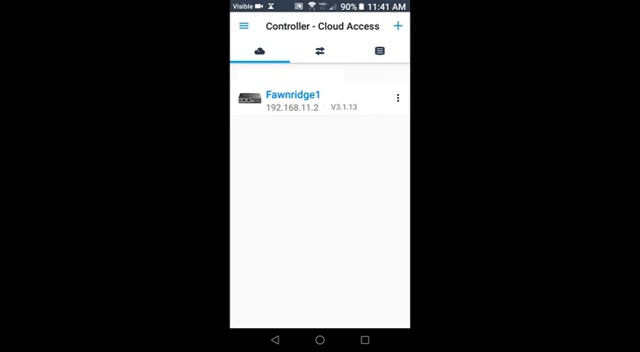
Connect to the Fawnridge1 controller from the Cloud Access list
left_click(290, 96)
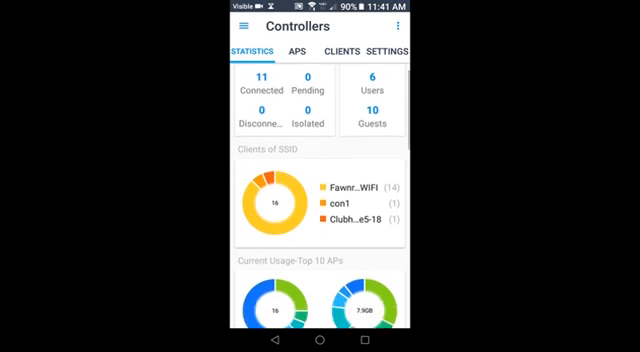
scroll("down", 3)
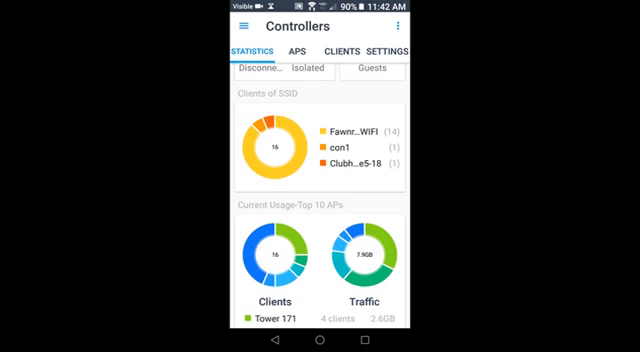
scroll("down", 3)
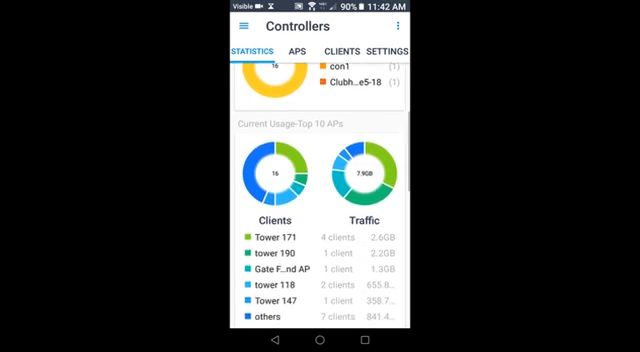
scroll("down", 3)
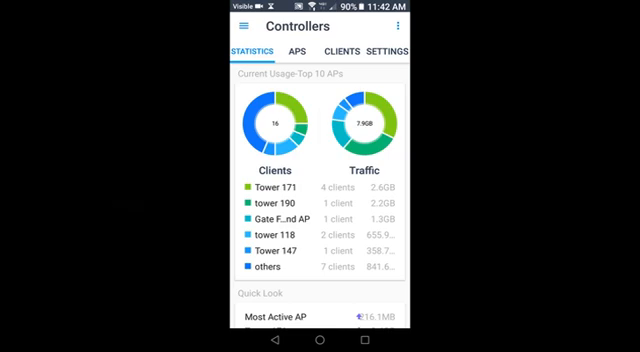
scroll("down", 3)
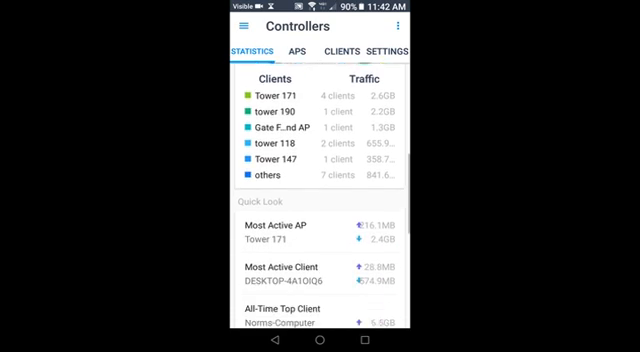
scroll("down", 3)
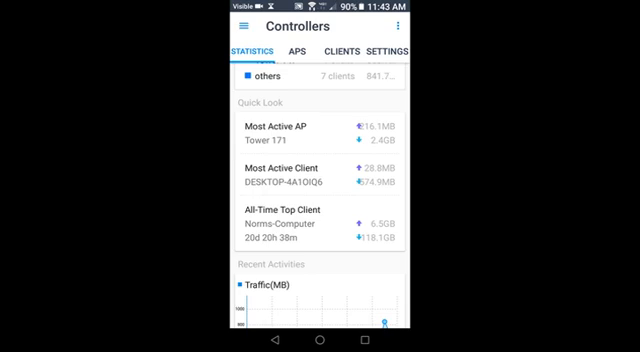
scroll("up", 3)
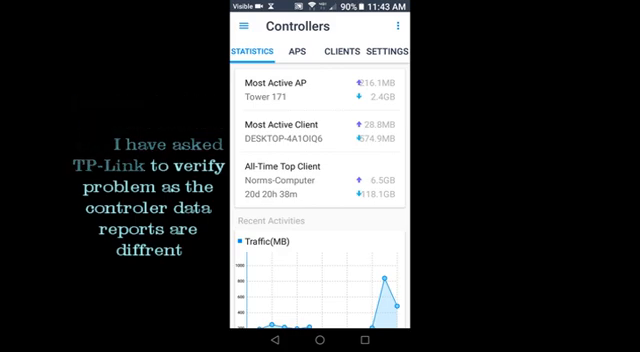
scroll("down", 3)
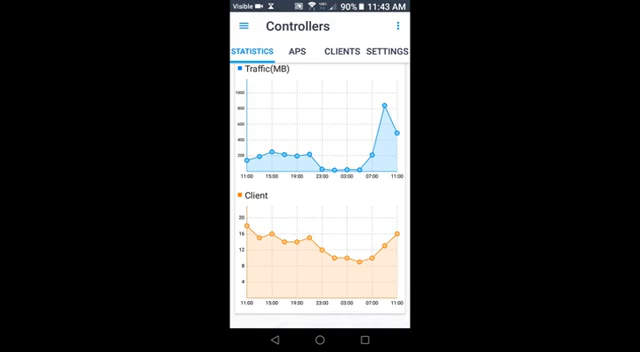
scroll("up", 3)
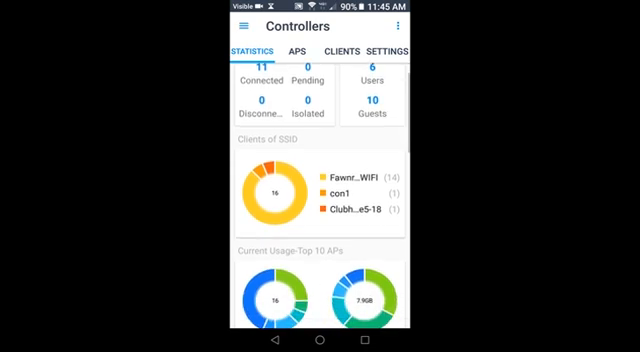
scroll("down", 3)
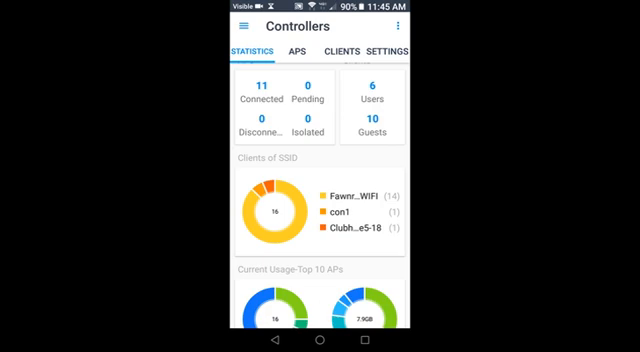
scroll("down", 3)
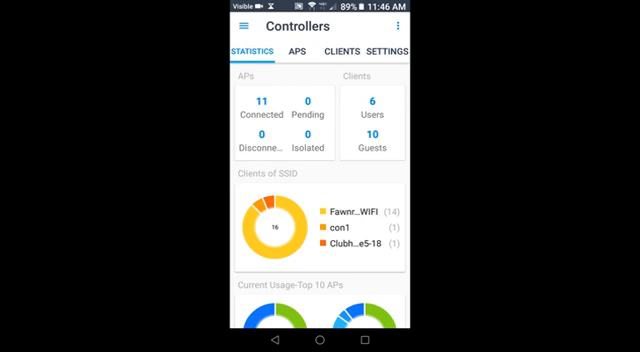
Show the access point list and scroll through Clubhouse inside, Shed and the towers
left_click(296, 52)
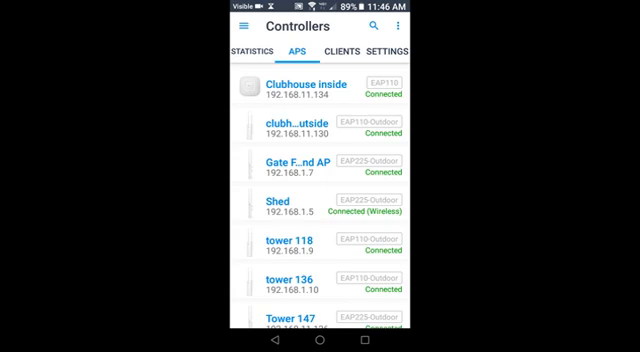
scroll("down", 3)
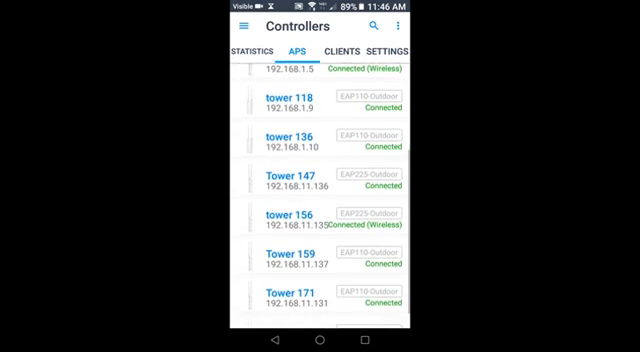
scroll("up", 3)
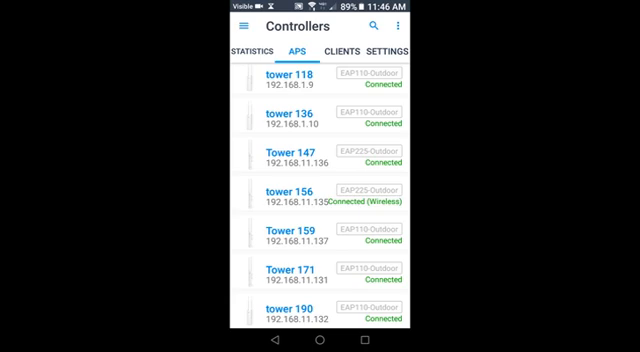
scroll("down", 3)
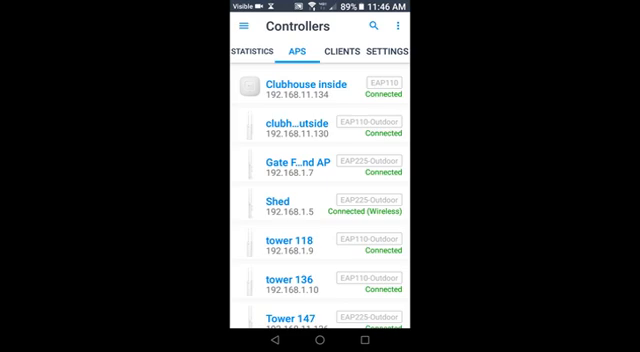
Review the clubhouse outside access point's details and its connected clients
left_click(300, 130)
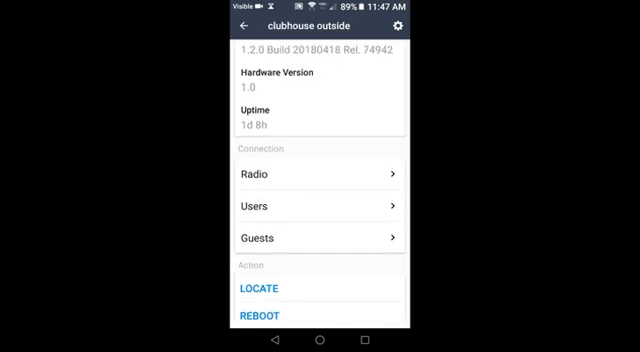
scroll("down", 3)
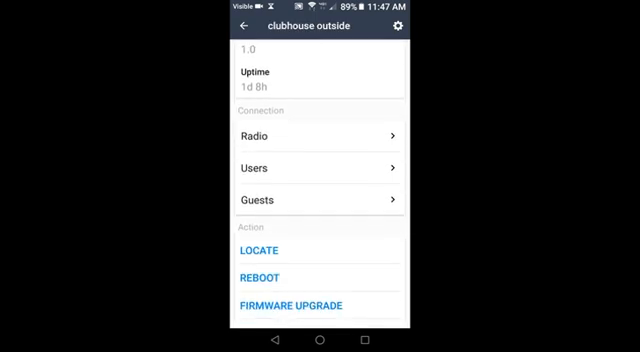
left_click(320, 200)
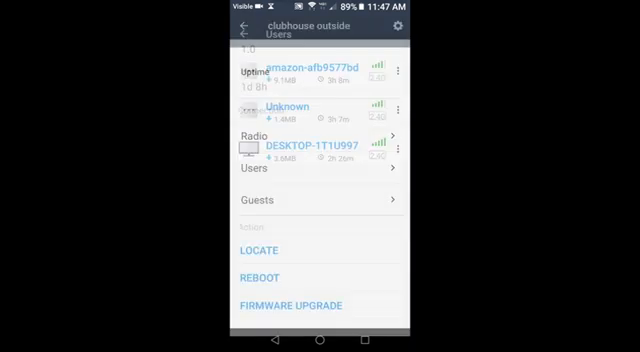
left_click(244, 28)
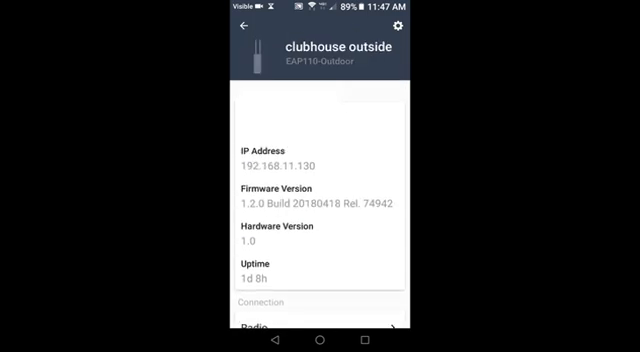
Return to the access point list and bring up the Shed EAP225-Outdoor details
left_click(240, 26)
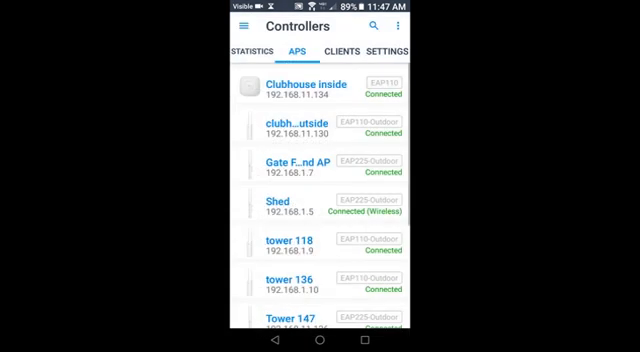
scroll("down", 3)
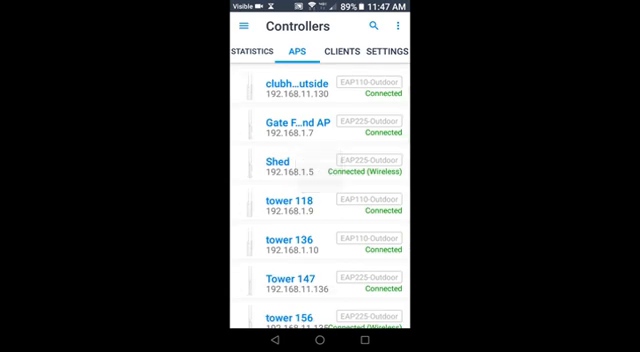
left_click(272, 168)
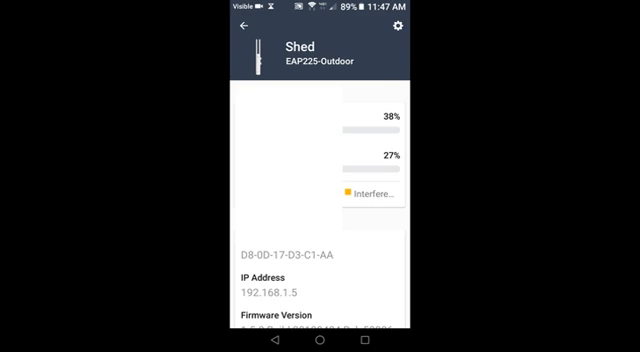
Review the Shed AP's connection, uptime and Action section, then return to the AP list
scroll("down", 3)
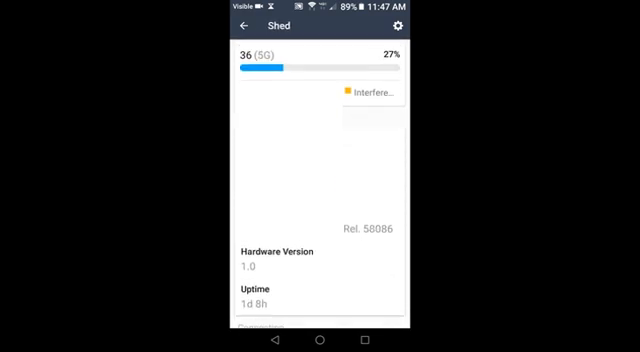
scroll("down", 3)
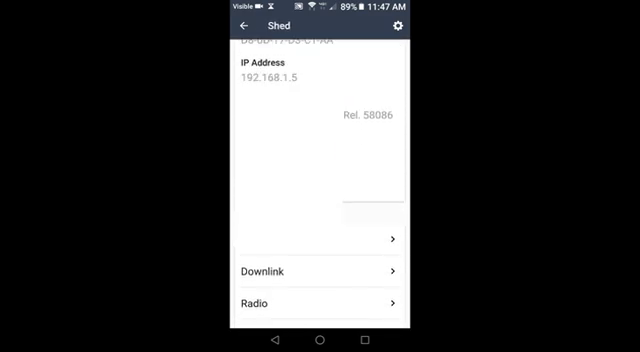
scroll("up", 3)
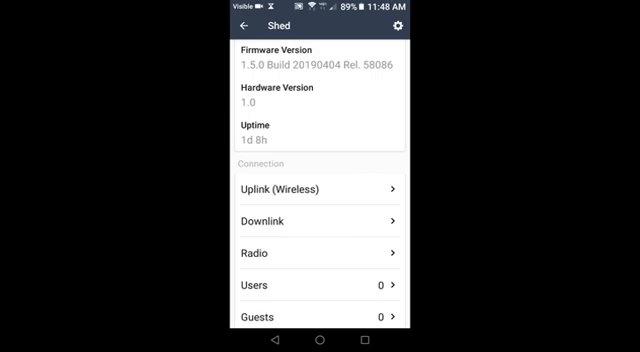
left_click(296, 192)
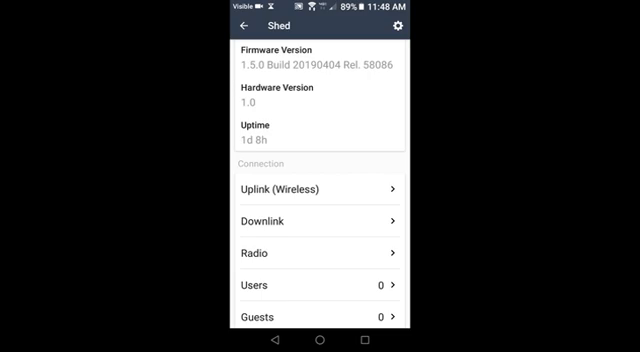
scroll("down", 3)
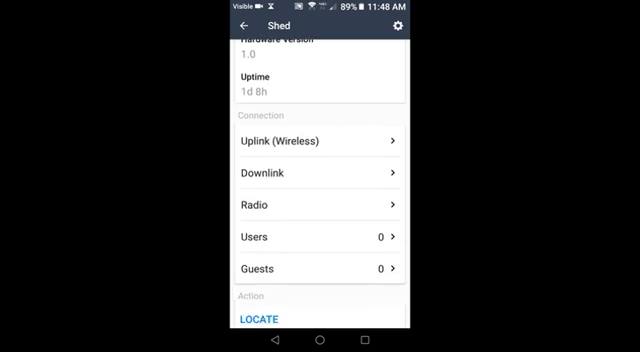
scroll("down", 3)
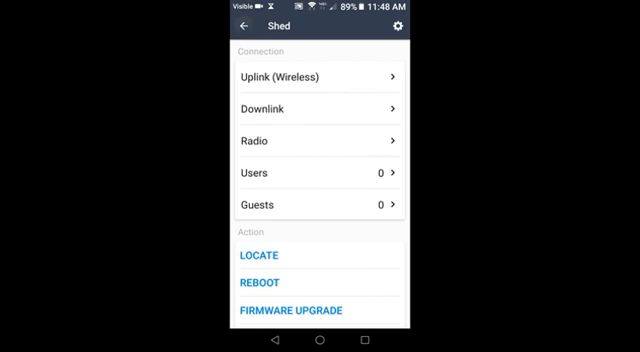
left_click(244, 28)
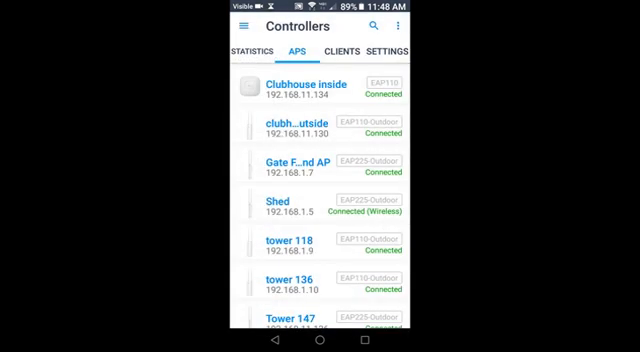
scroll("down", 3)
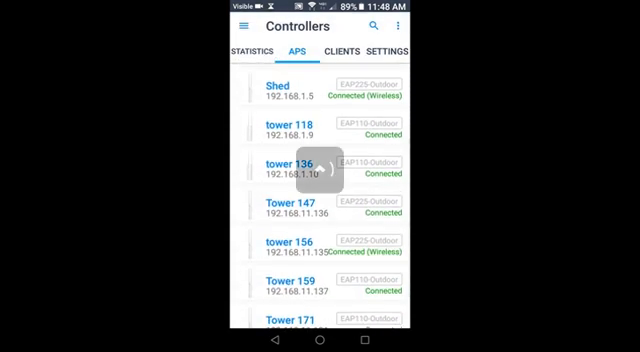
left_click(288, 206)
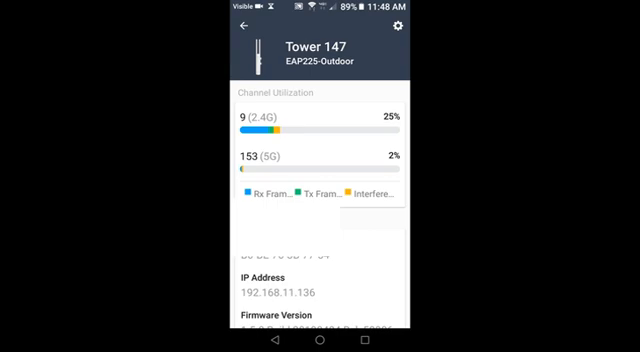
scroll("down", 3)
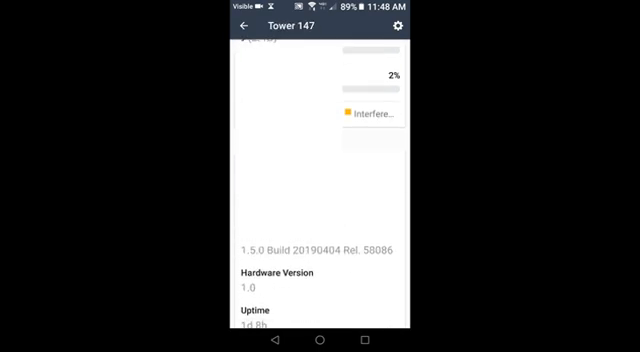
scroll("down", 3)
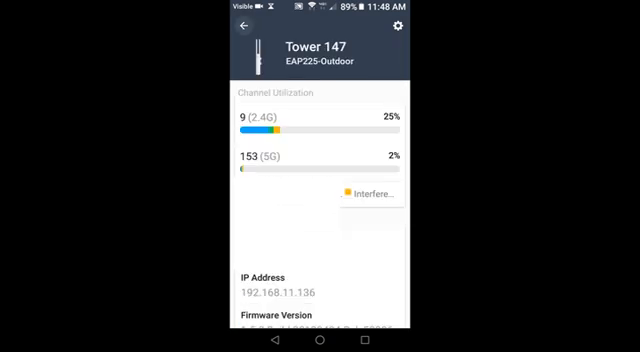
left_click(244, 24)
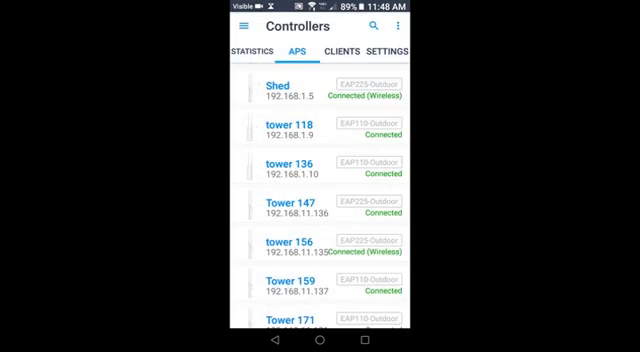
Show connected clients sorted by Download and scroll through the heaviest downloaders
left_click(322, 52)
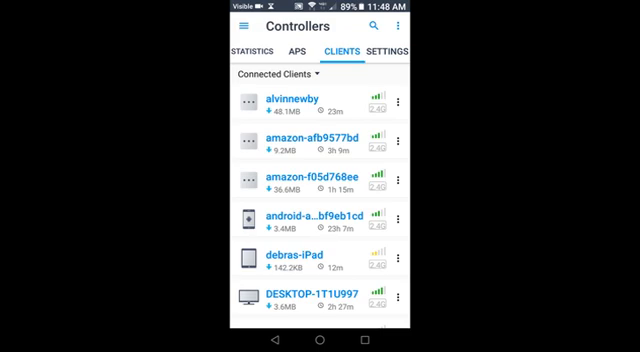
left_click(400, 24)
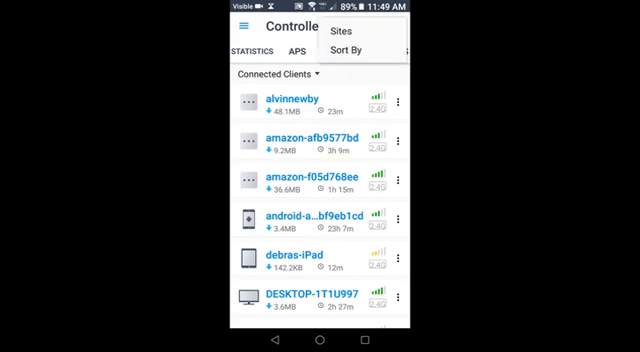
left_click(348, 44)
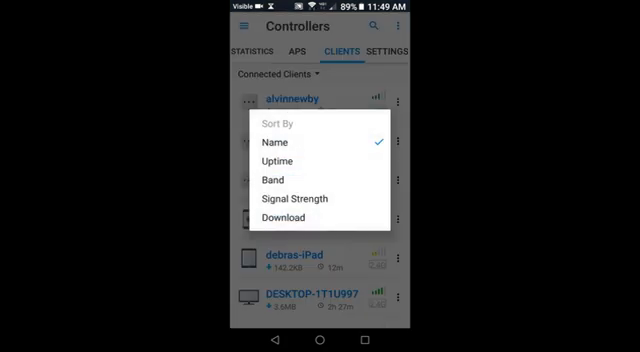
left_click(290, 216)
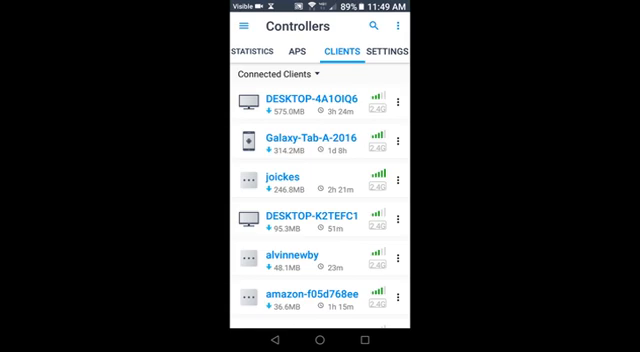
scroll("down", 3)
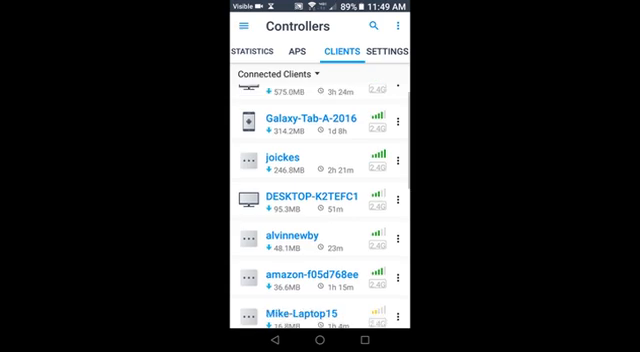
scroll("up", 3)
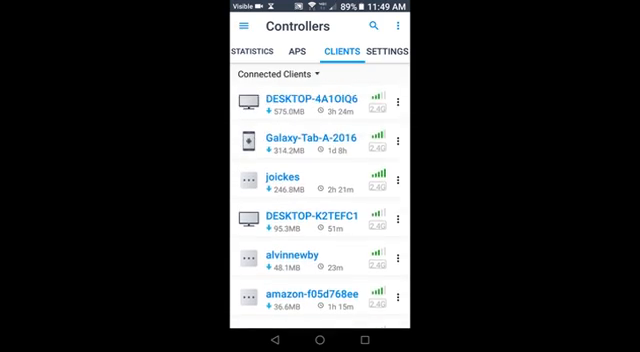
left_click(300, 106)
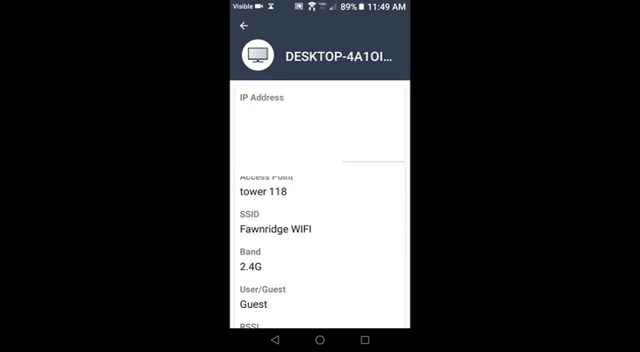
scroll("up", 3)
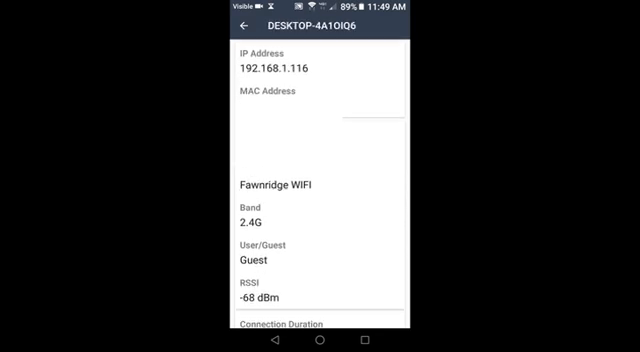
scroll("down", 3)
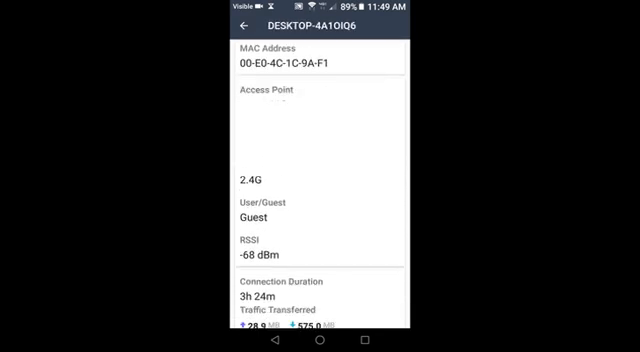
scroll("down", 3)
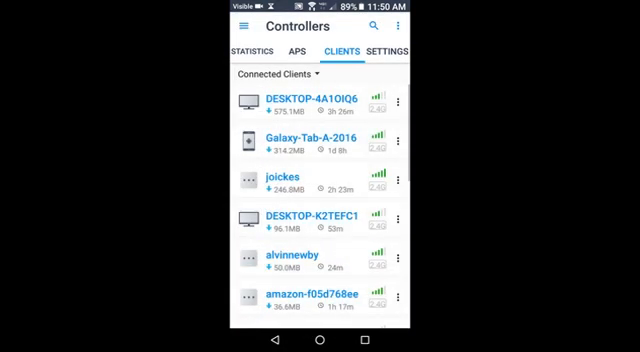
Show the site settings and scroll through them
left_click(386, 50)
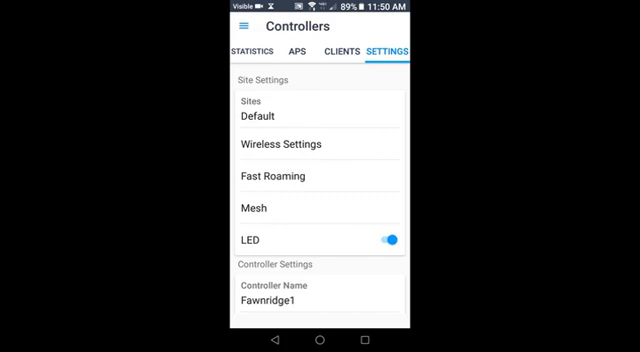
scroll("down", 3)
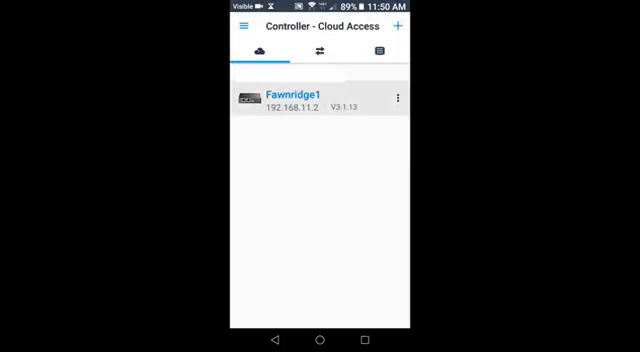
Reconnect to Fawnridge1 and show its access point list again
left_click(300, 96)
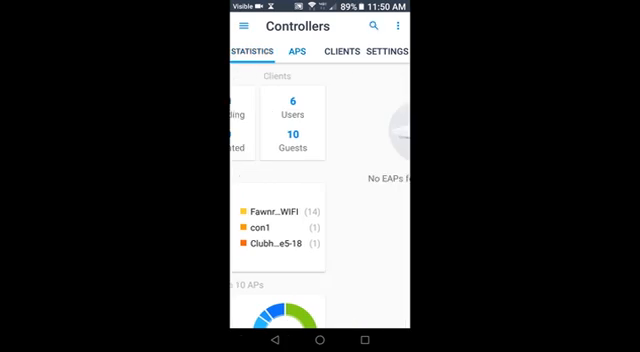
left_click(296, 50)
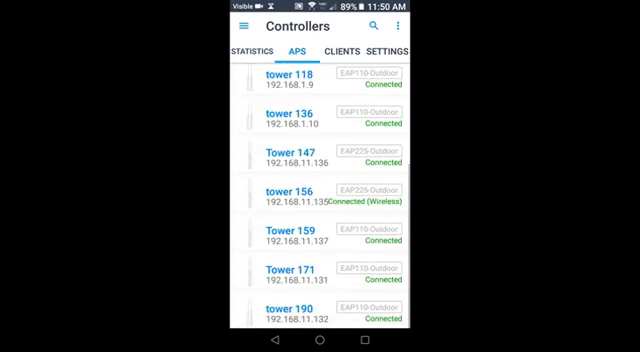